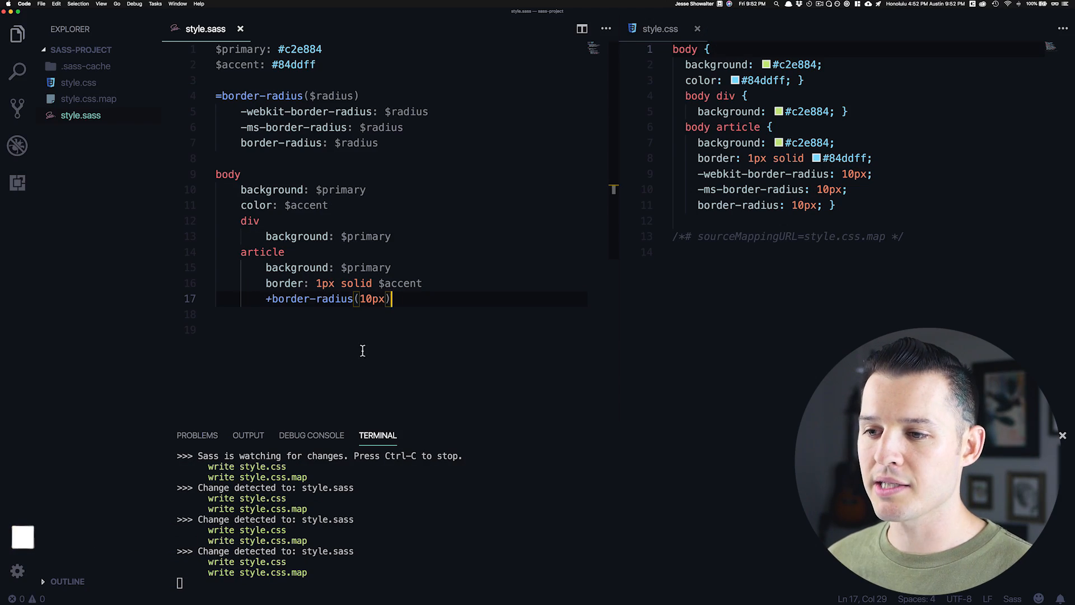
# Start a footer rule at the end of style.sass with an indented line ready for properties
pyautogui.write('footer')
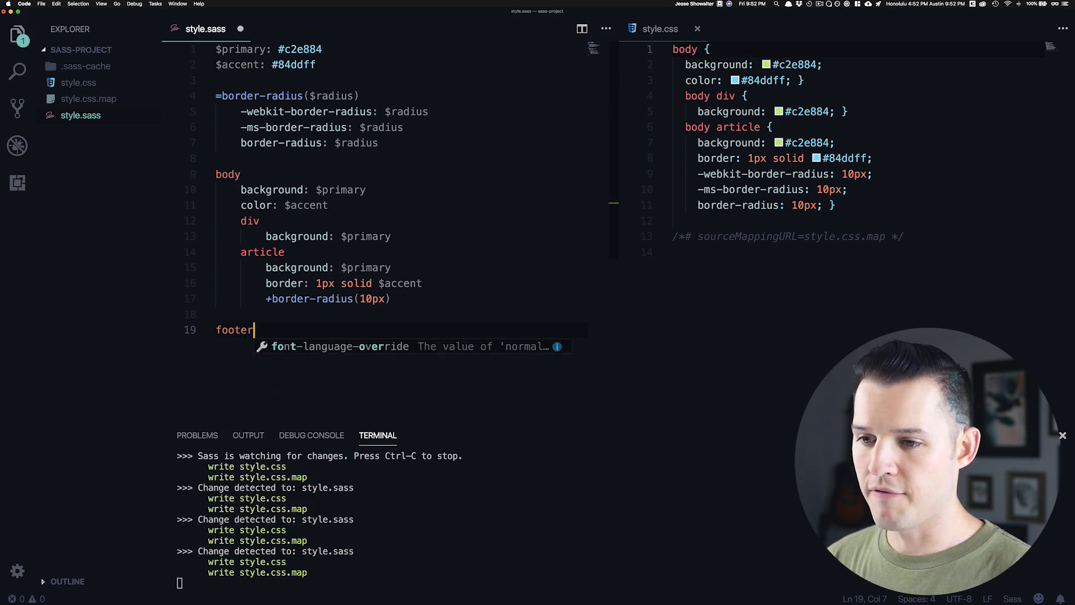
pyautogui.press('enter')
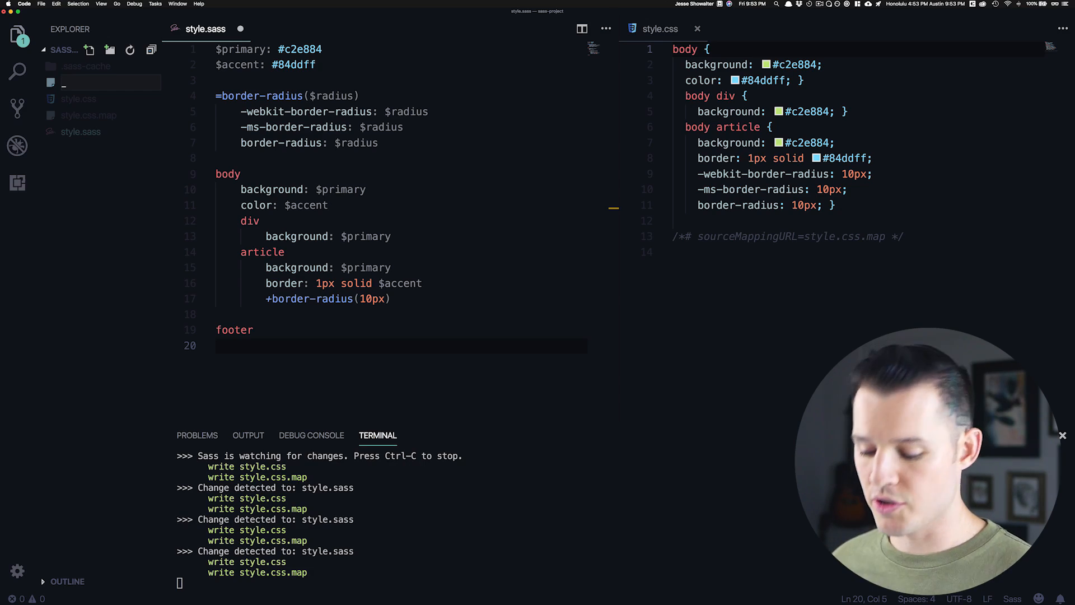
# Create the _footer.sass partial with a footer rule setting background: aqua
pyautogui.write('_footer.sass')
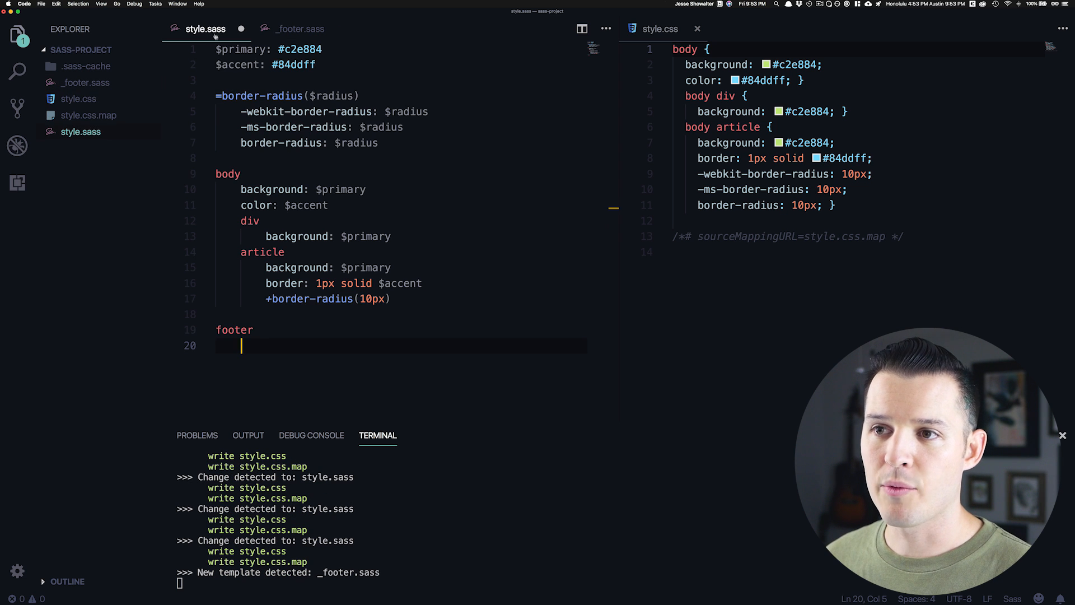
pyautogui.doubleClick(233, 330)
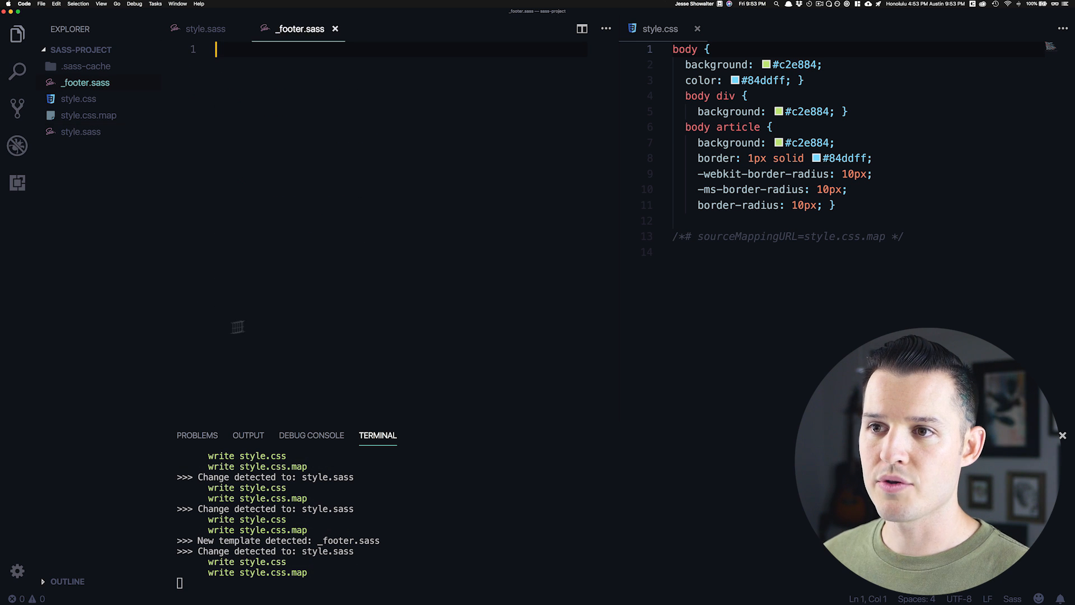
pyautogui.write('footer')
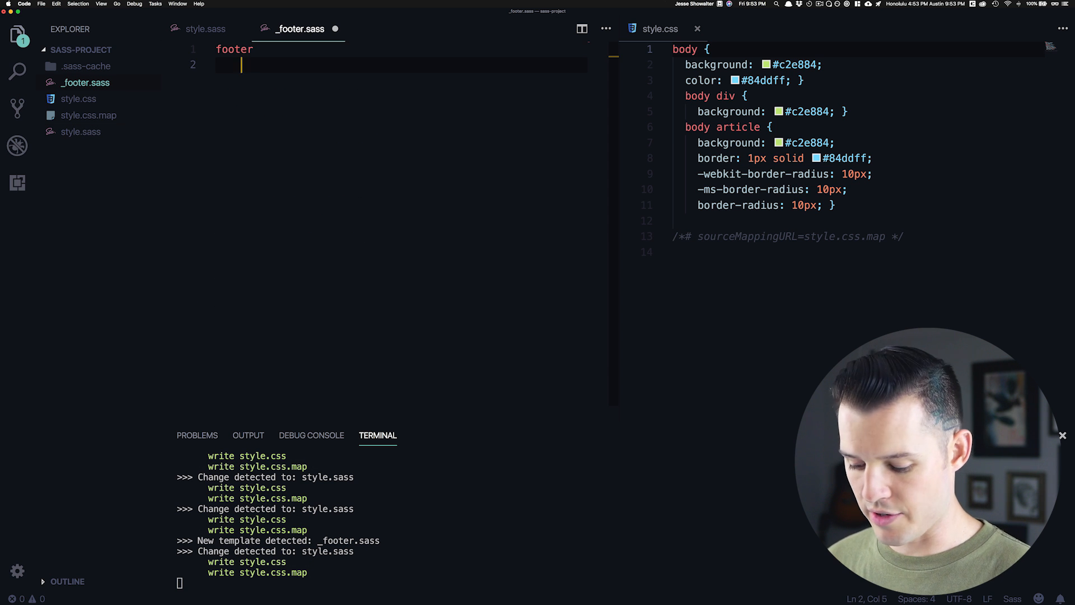
pyautogui.write('back')
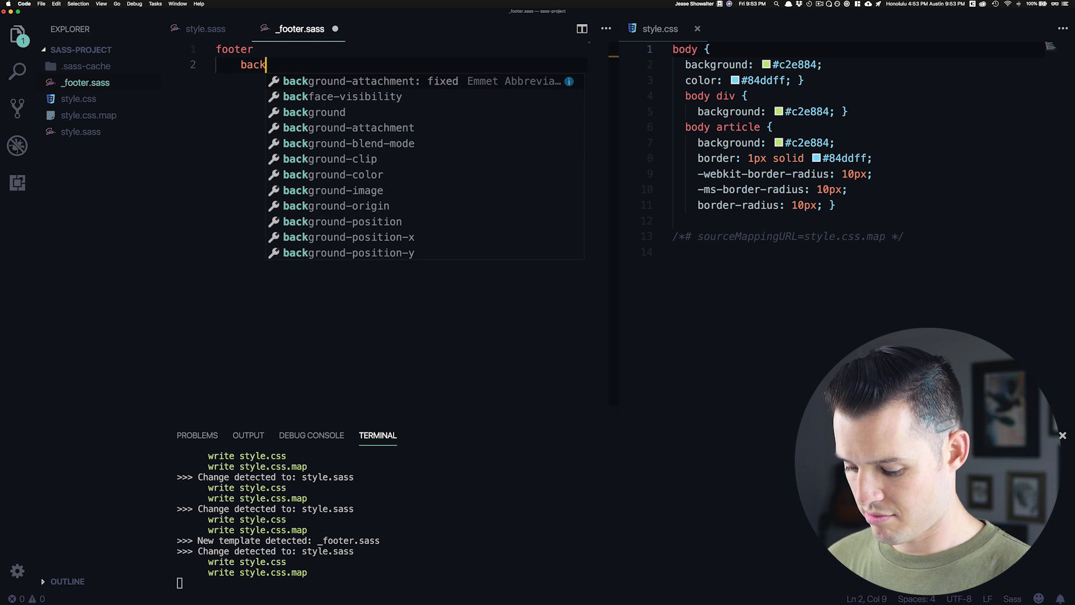
pyautogui.write('ground:')
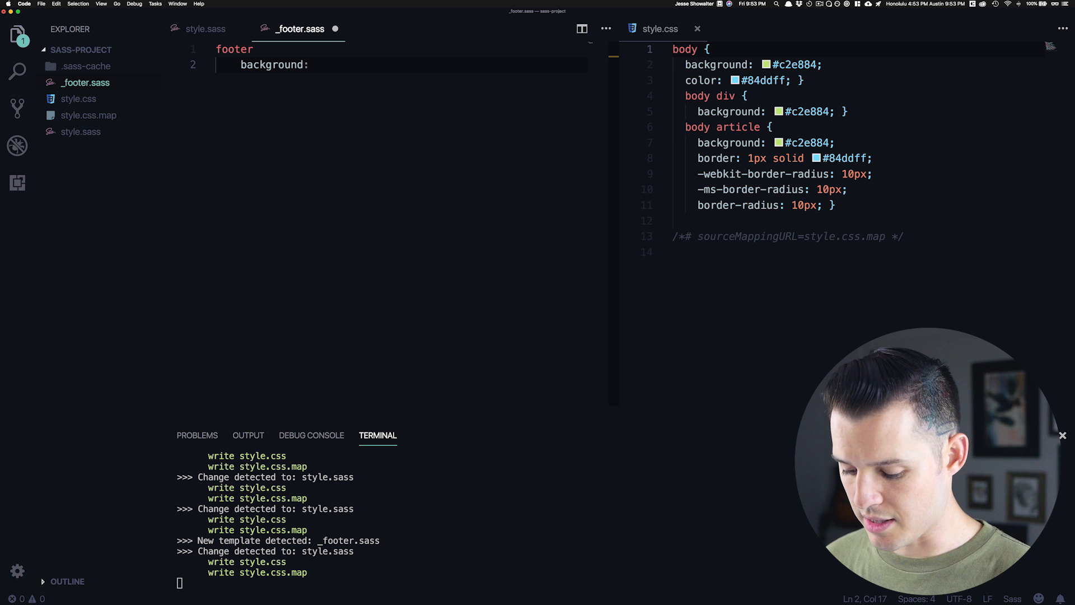
pyautogui.write('aqua')
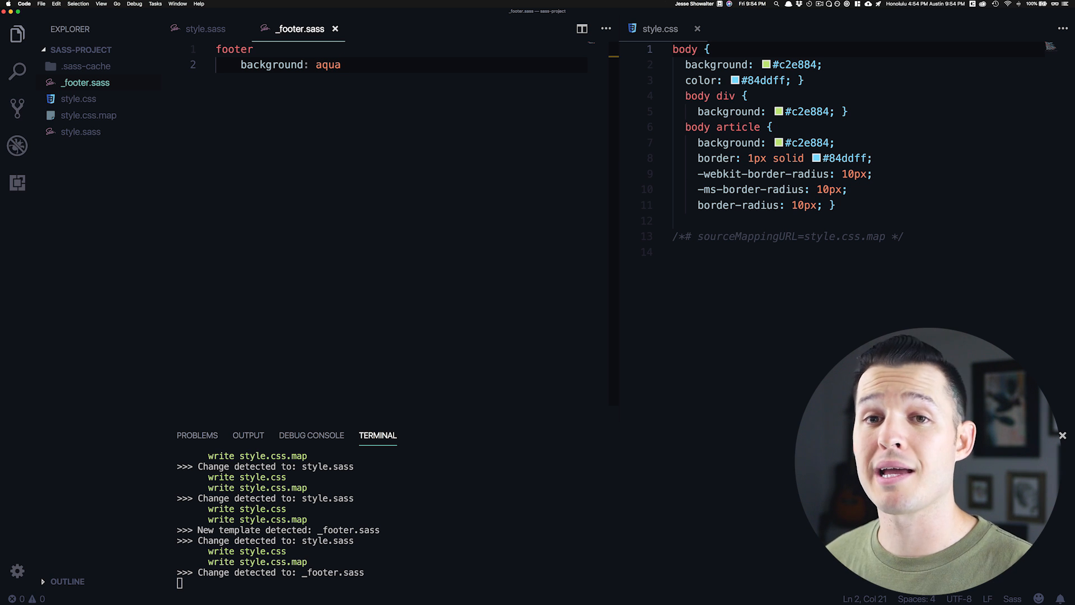
pyautogui.click(204, 29)
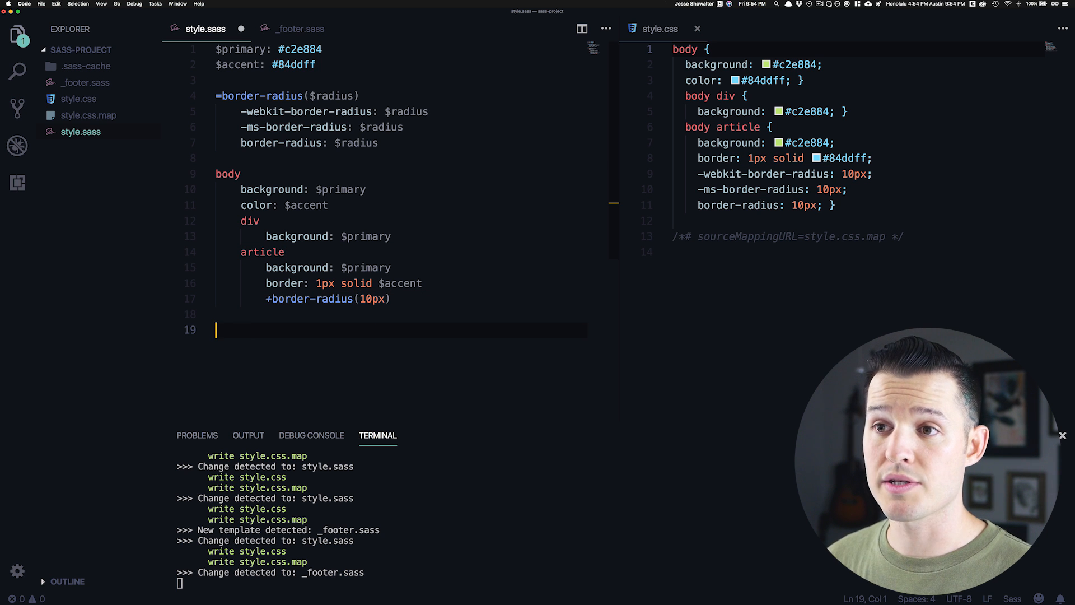
pyautogui.write('@')
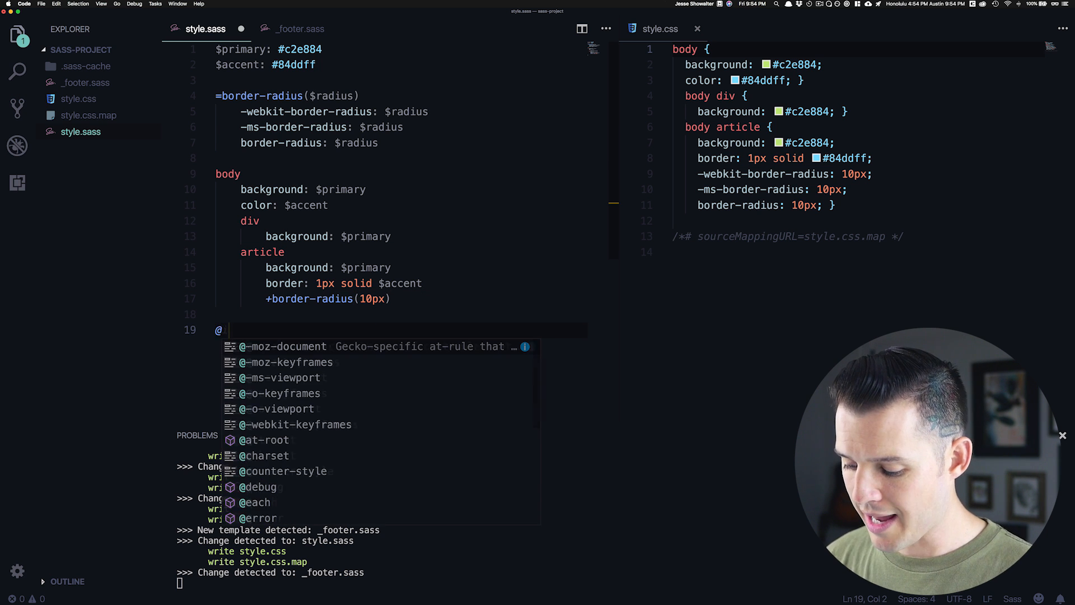
pyautogui.write('import')
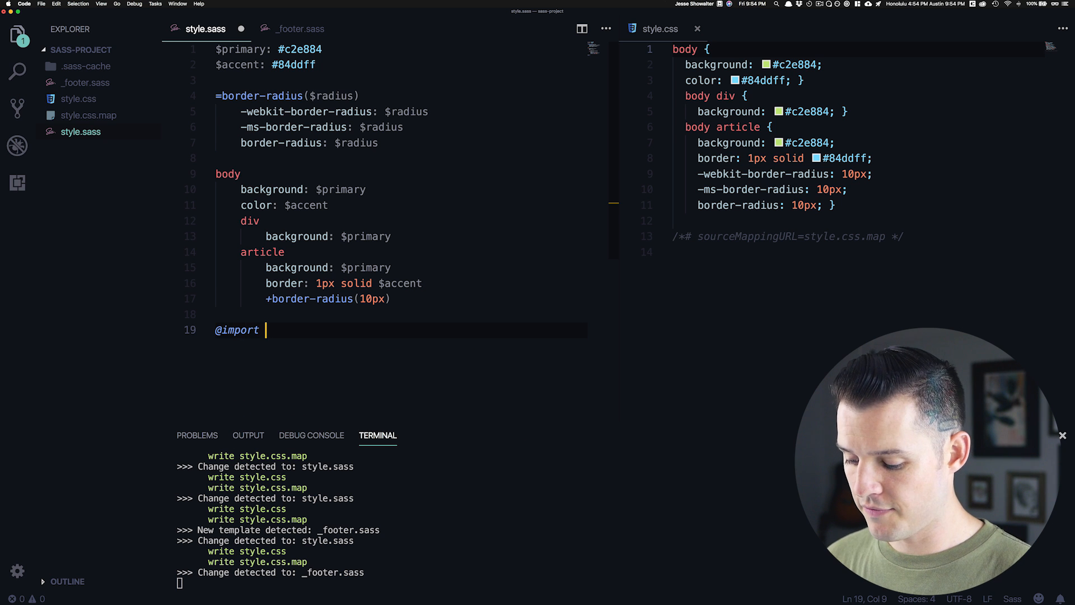
pyautogui.write('footer')
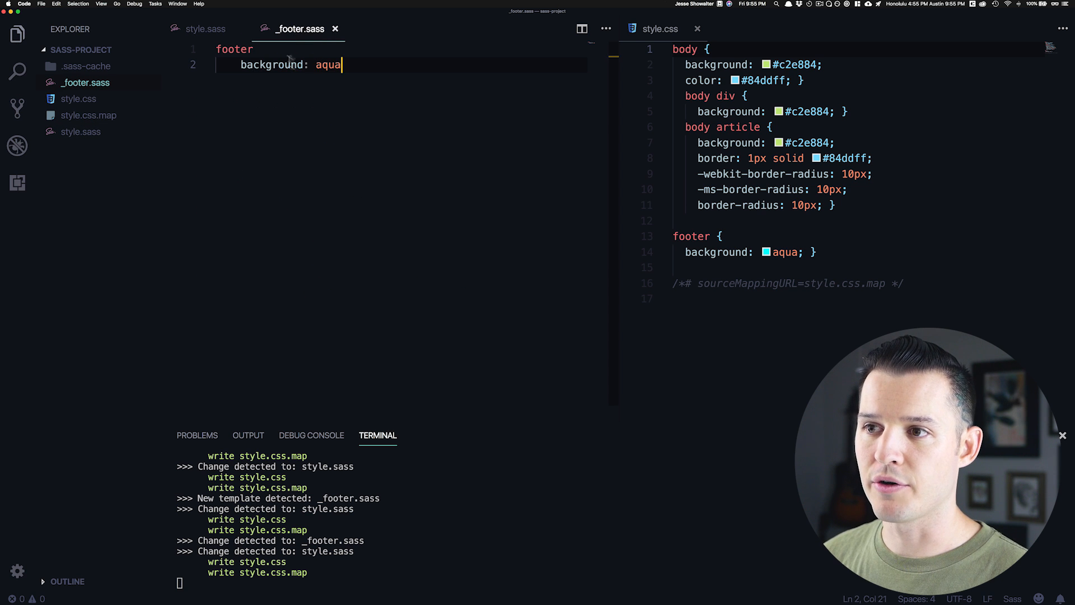
# Change the footer background in _footer.sass from aqua to the $primary variable
pyautogui.write('$')
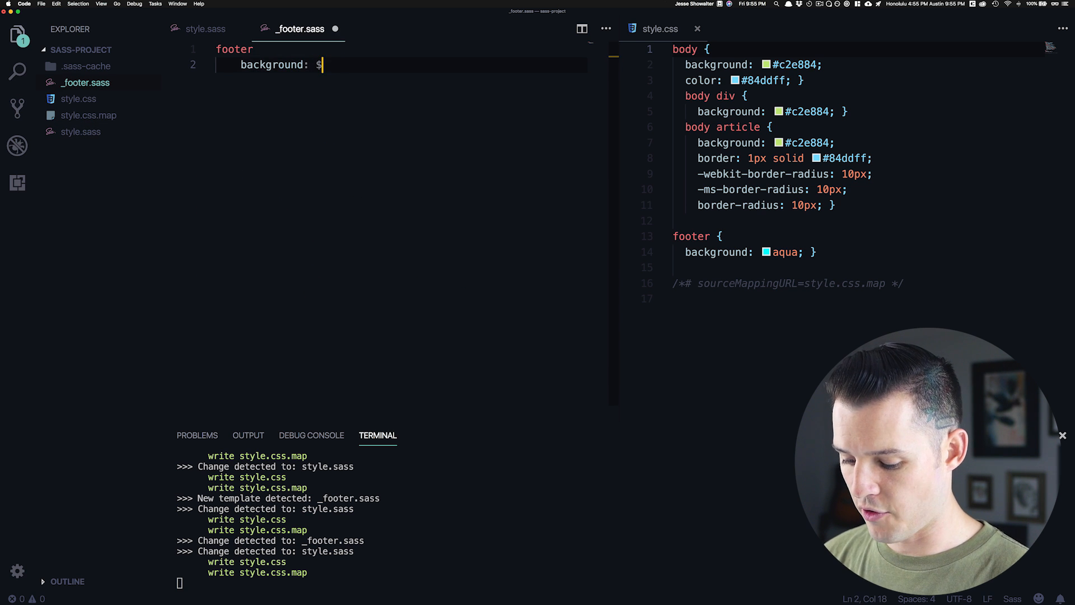
pyautogui.write('primary')
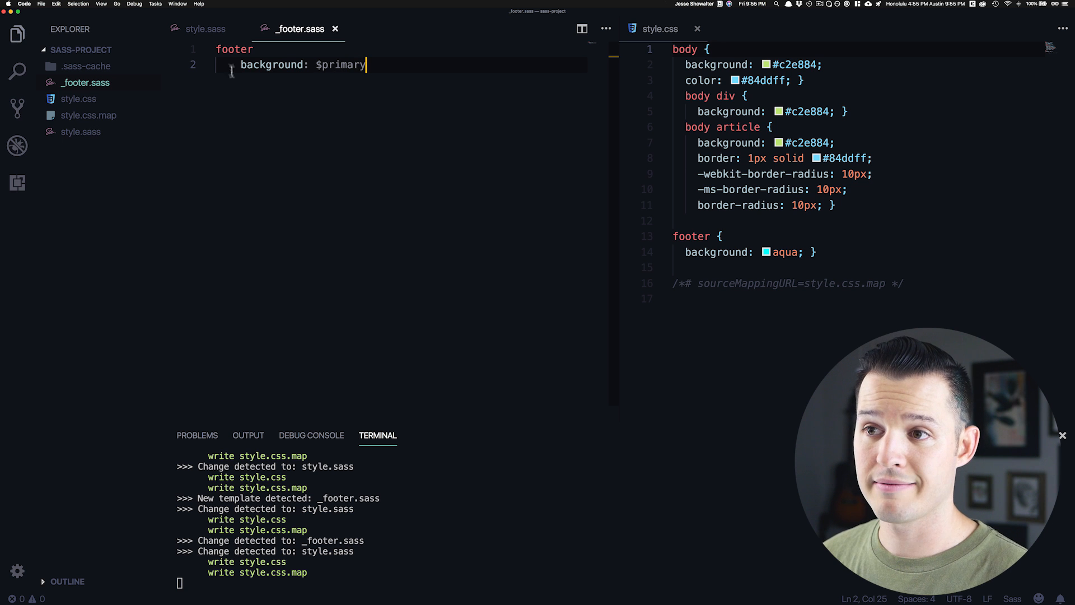
pyautogui.click(204, 29)
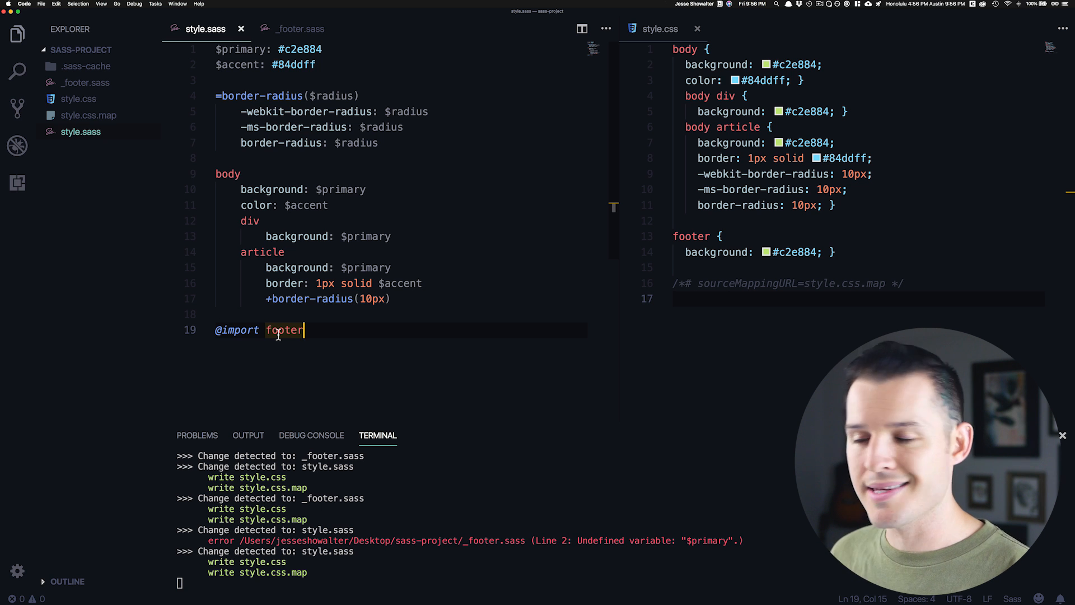
pyautogui.moveTo(273, 337)
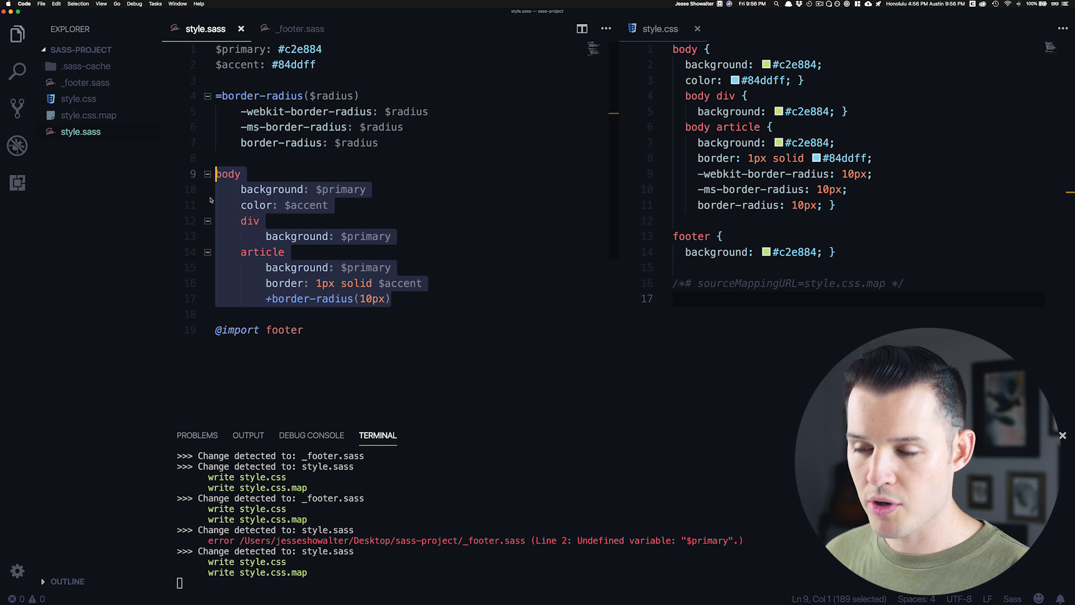
# Cut the body rules, variables and mixin out of style.sass and create the _helpers.sass partial for them
pyautogui.press('Delete')
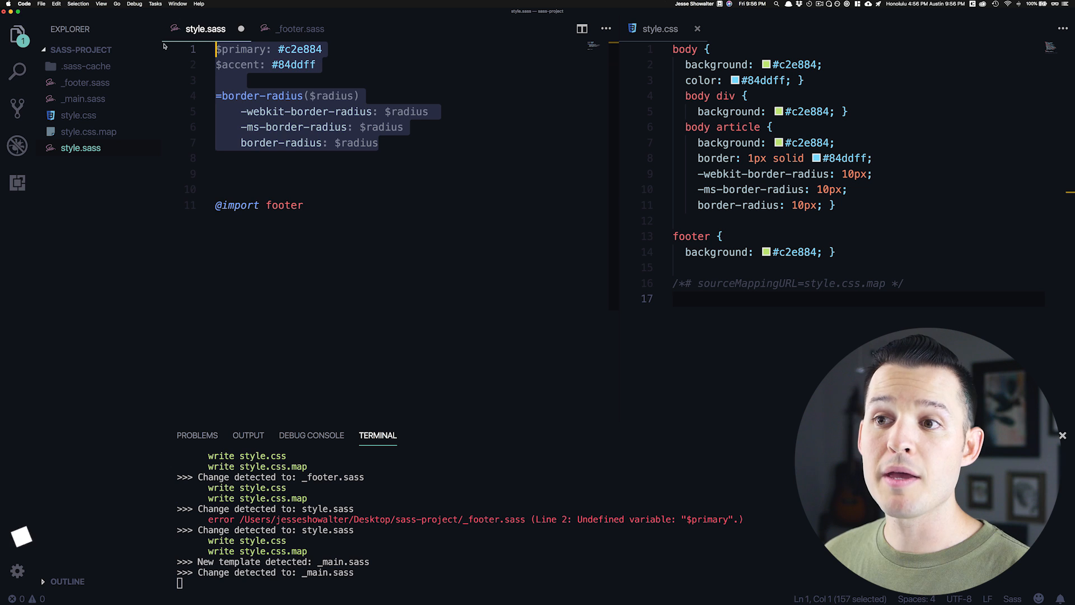
pyautogui.press('Delete')
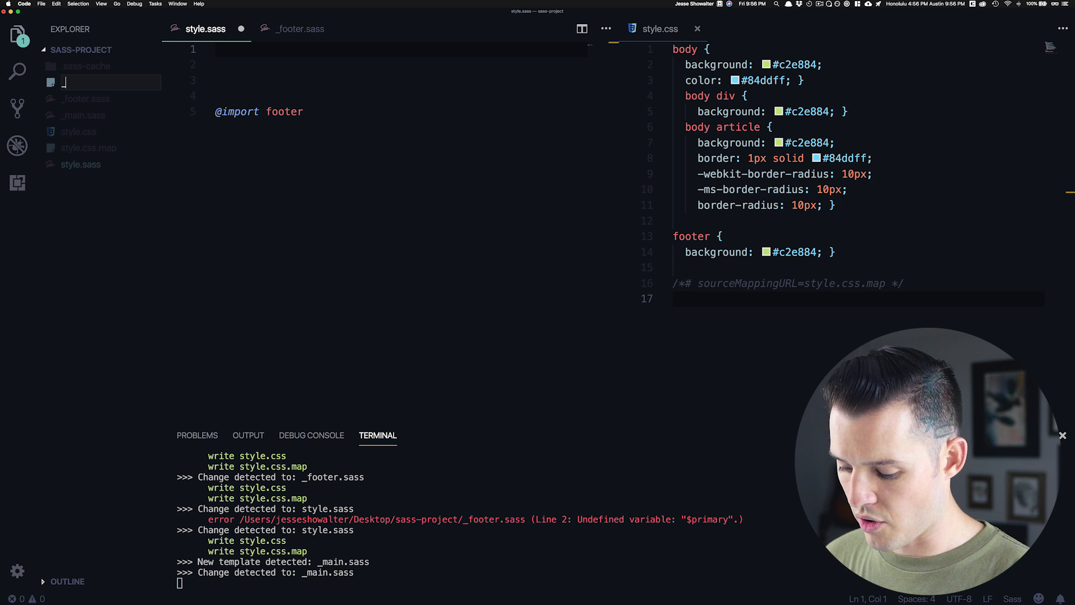
pyautogui.write('_helpers.')
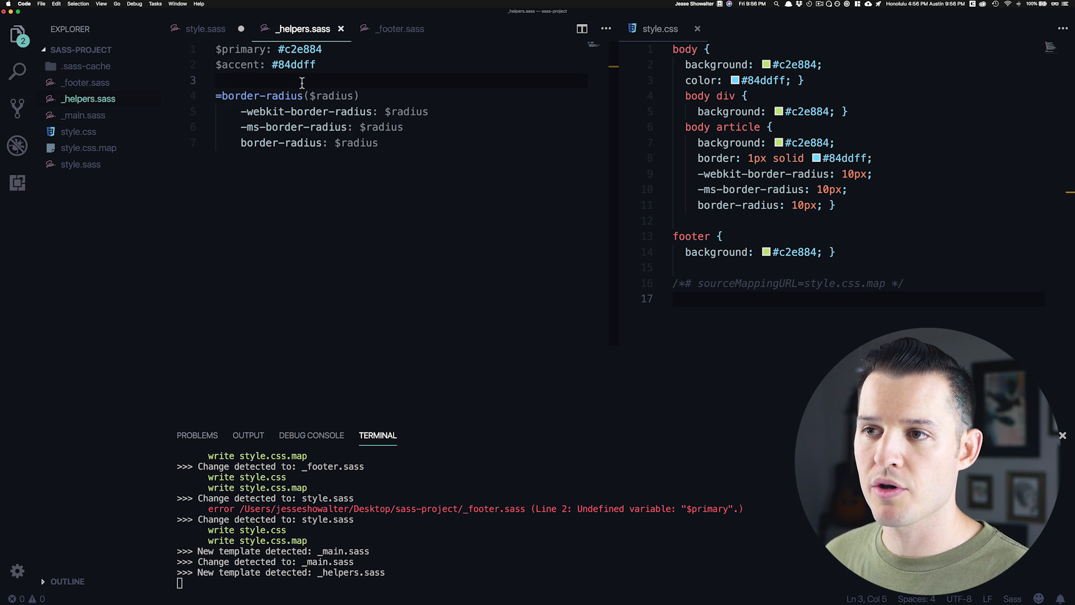
pyautogui.click(205, 29)
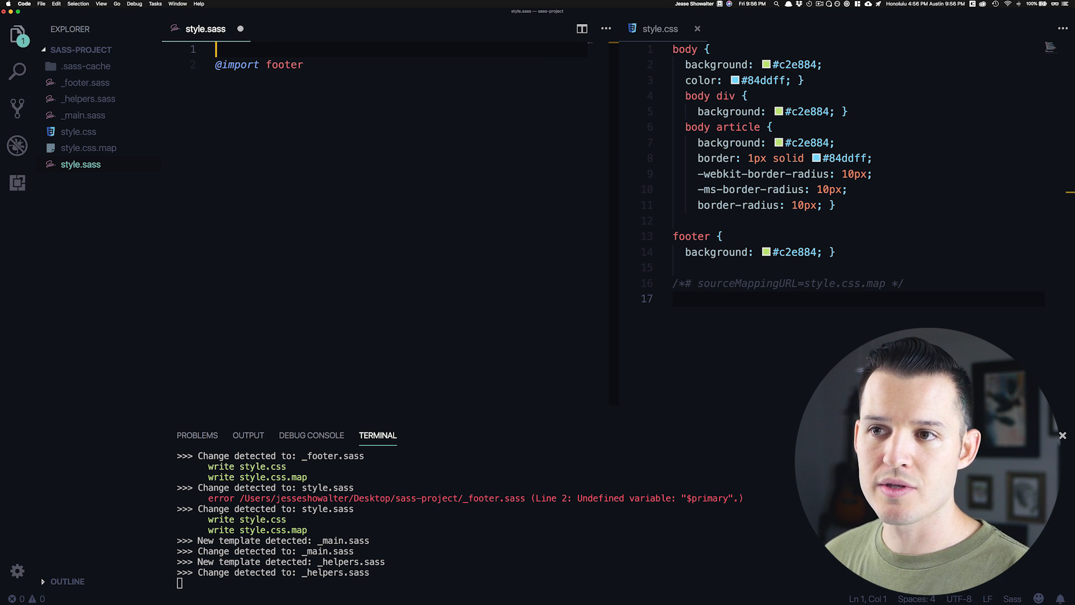
pyautogui.write('@import')
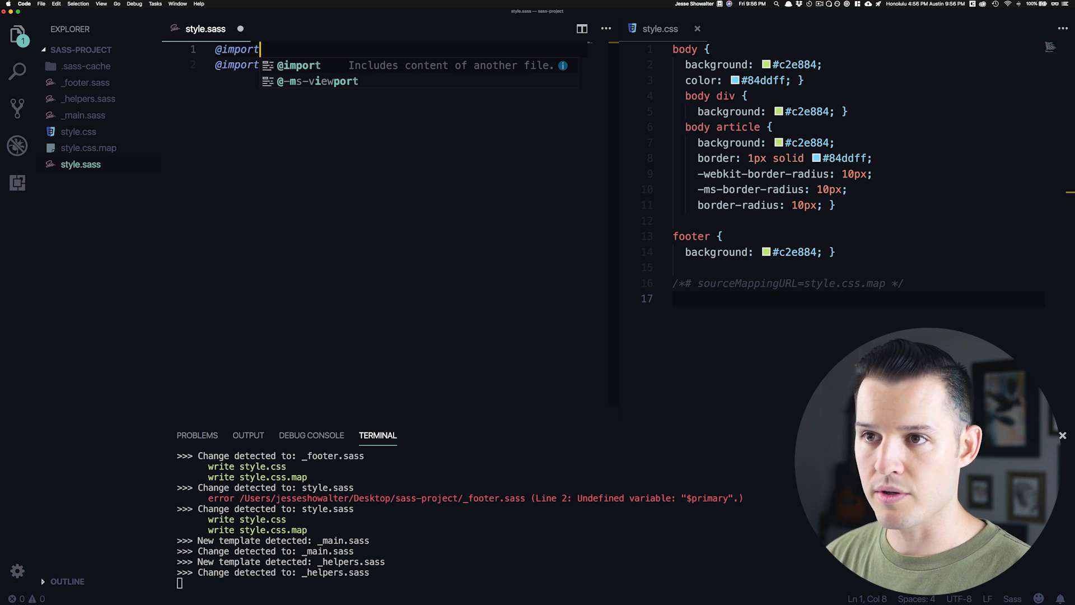
pyautogui.write('helpers')
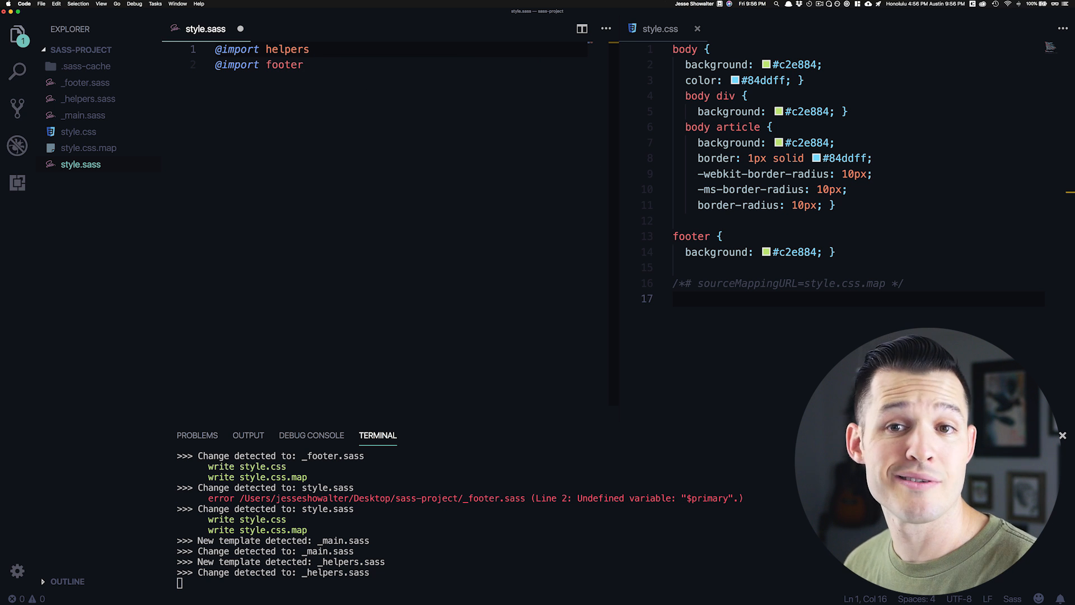
pyautogui.press('enter')
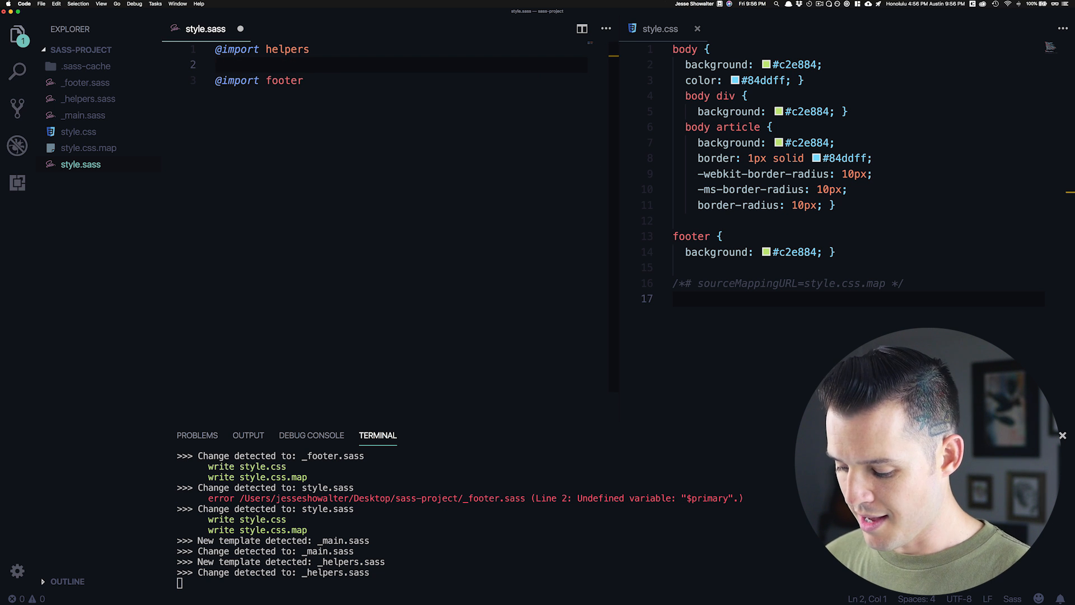
pyautogui.write('import')
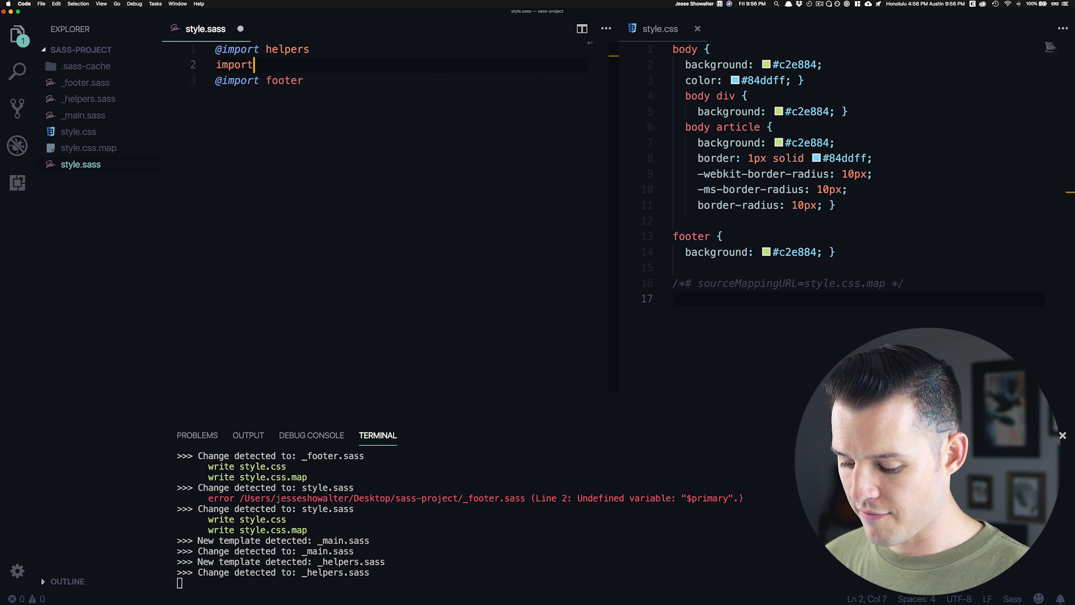
pyautogui.write('main')
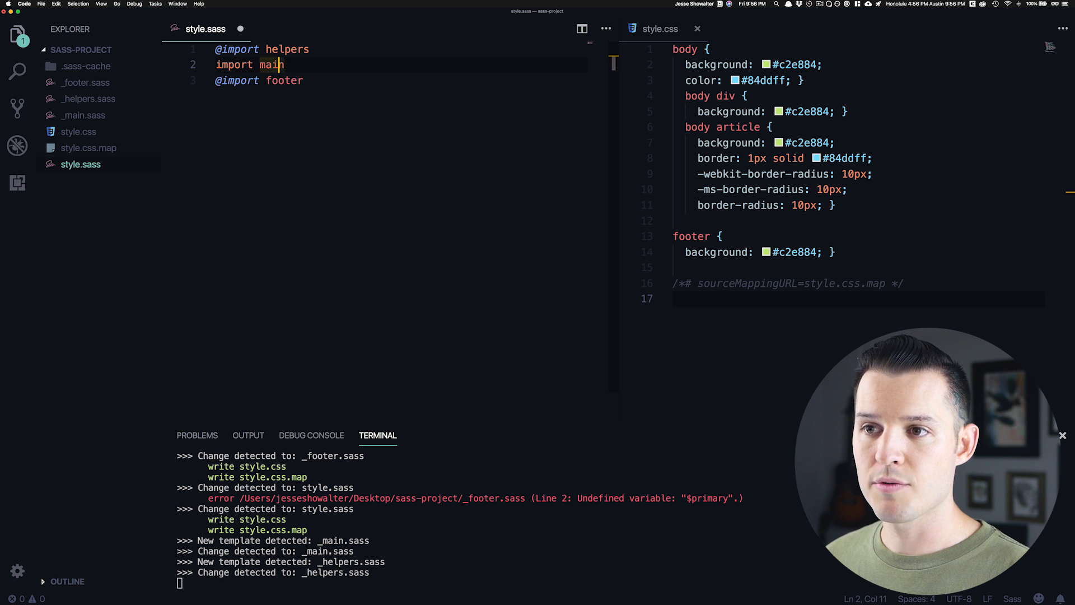
pyautogui.write('@')
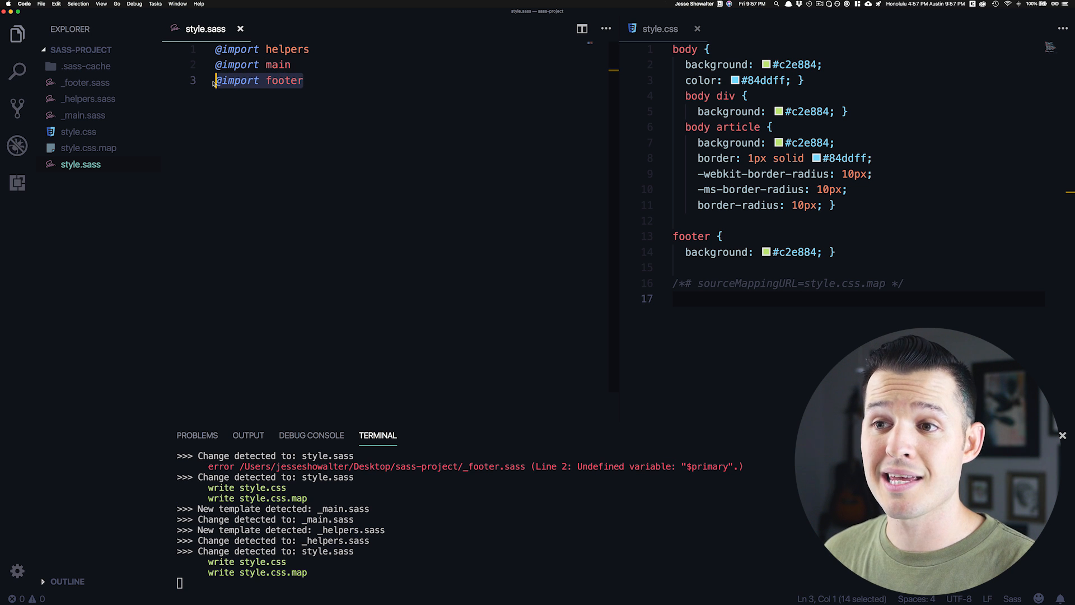
pyautogui.write('@import foote')
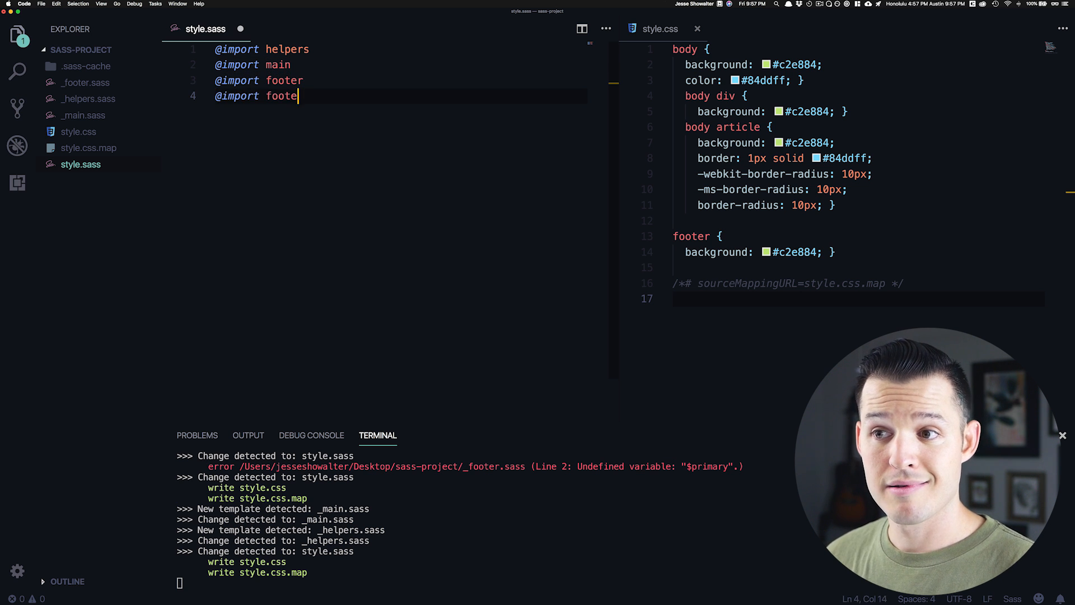
pyautogui.press('Backspace')
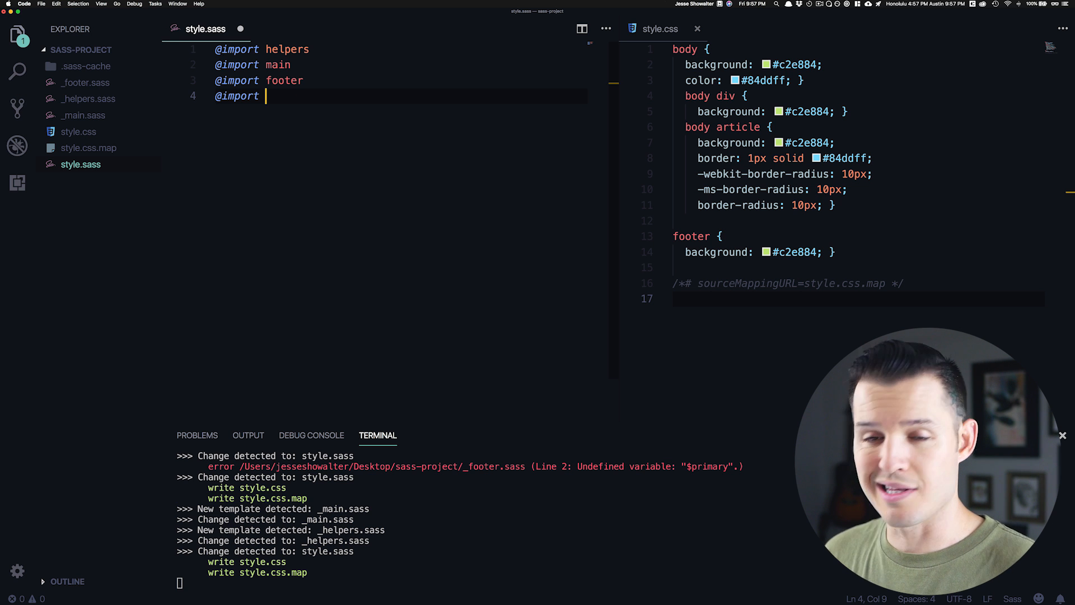
pyautogui.write('header')
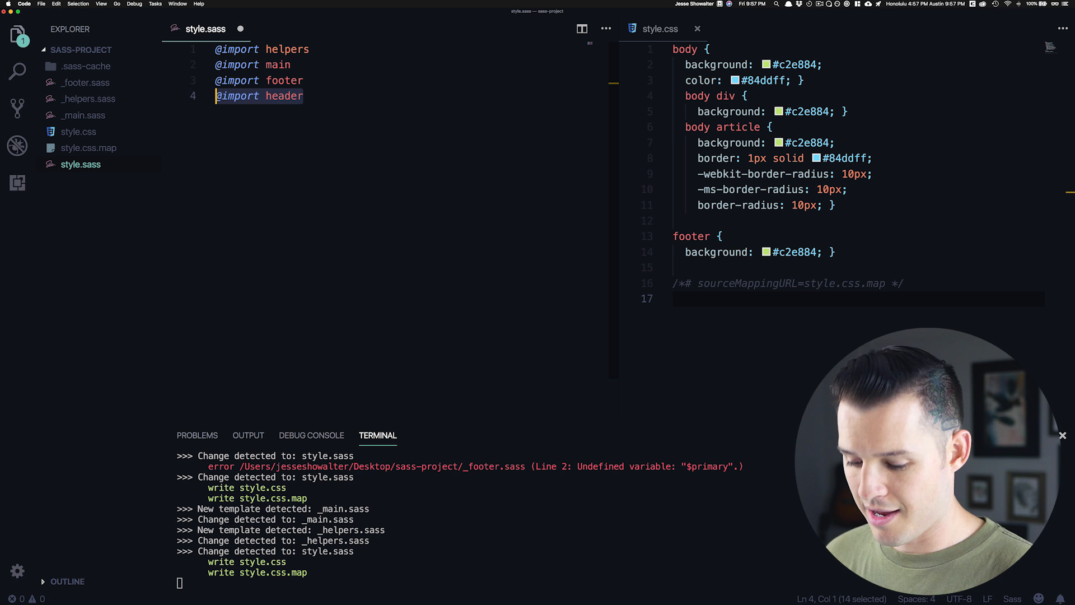
pyautogui.write('@import footer')
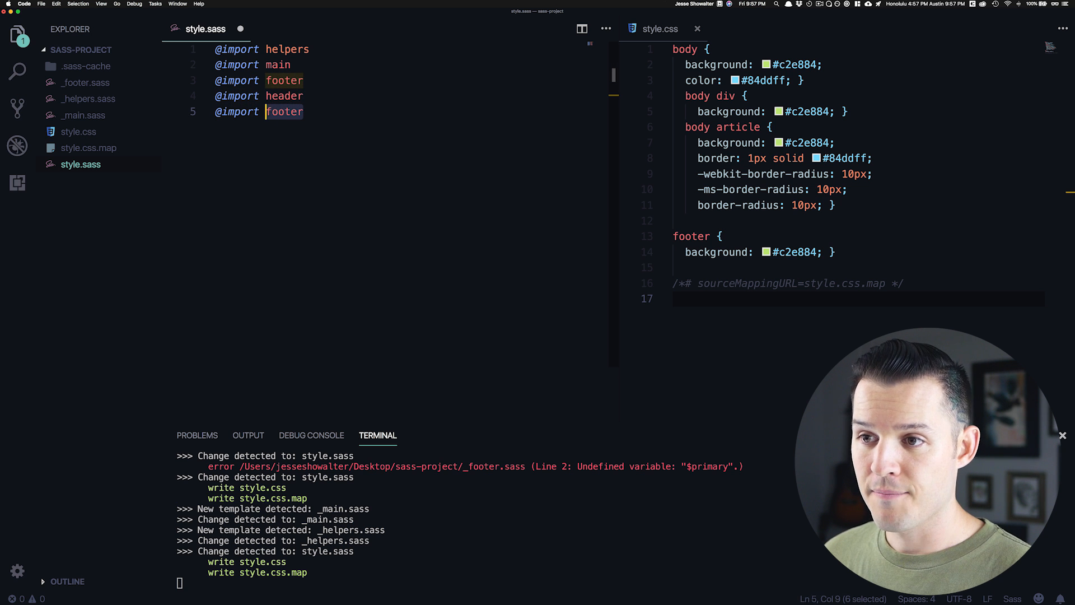
pyautogui.write('blog')
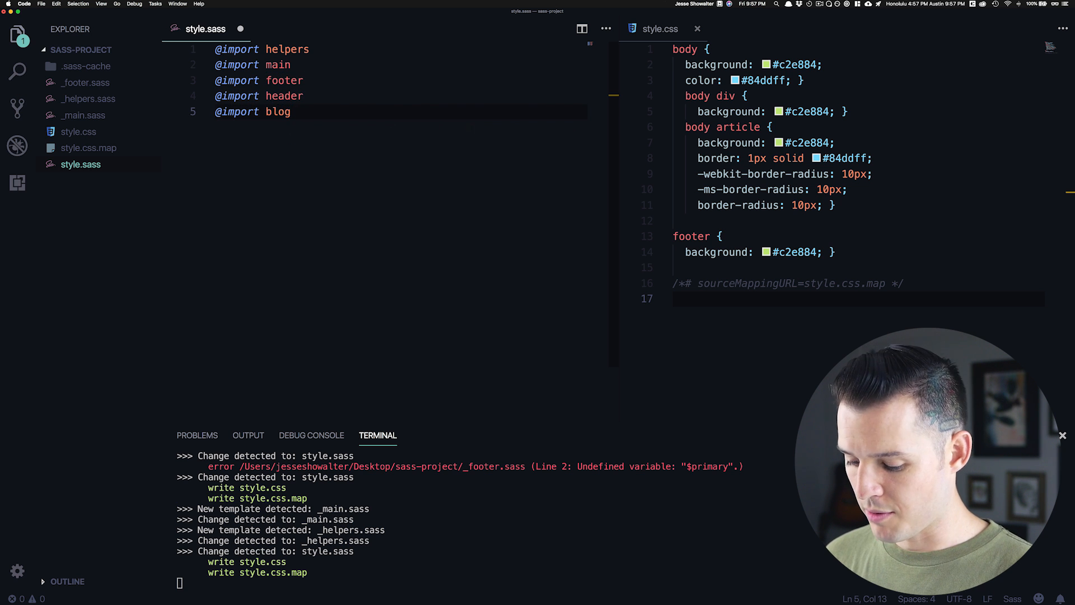
pyautogui.write('post')
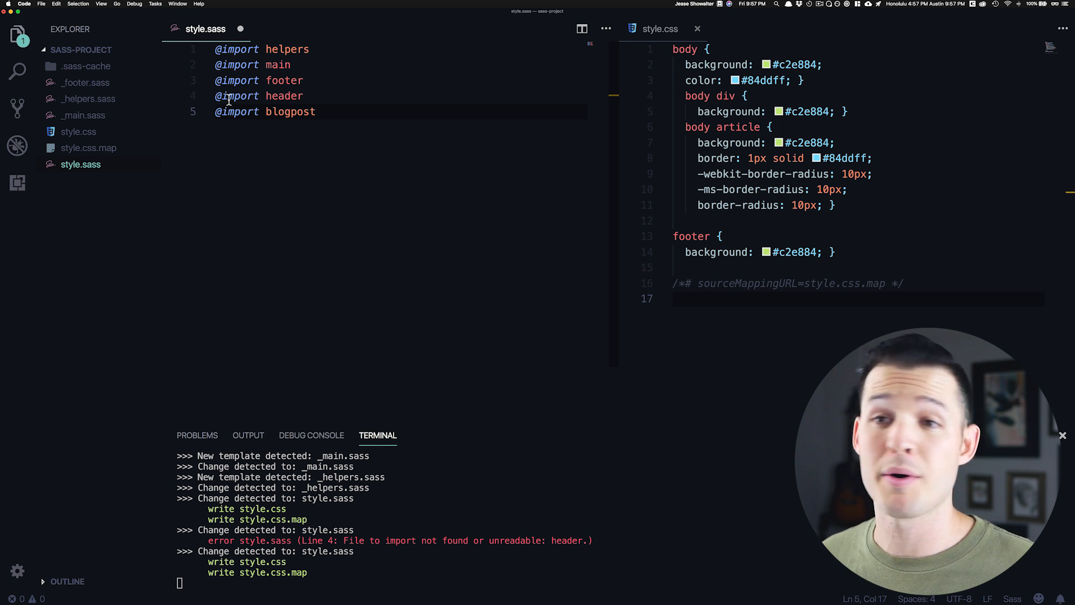
pyautogui.click(85, 82)
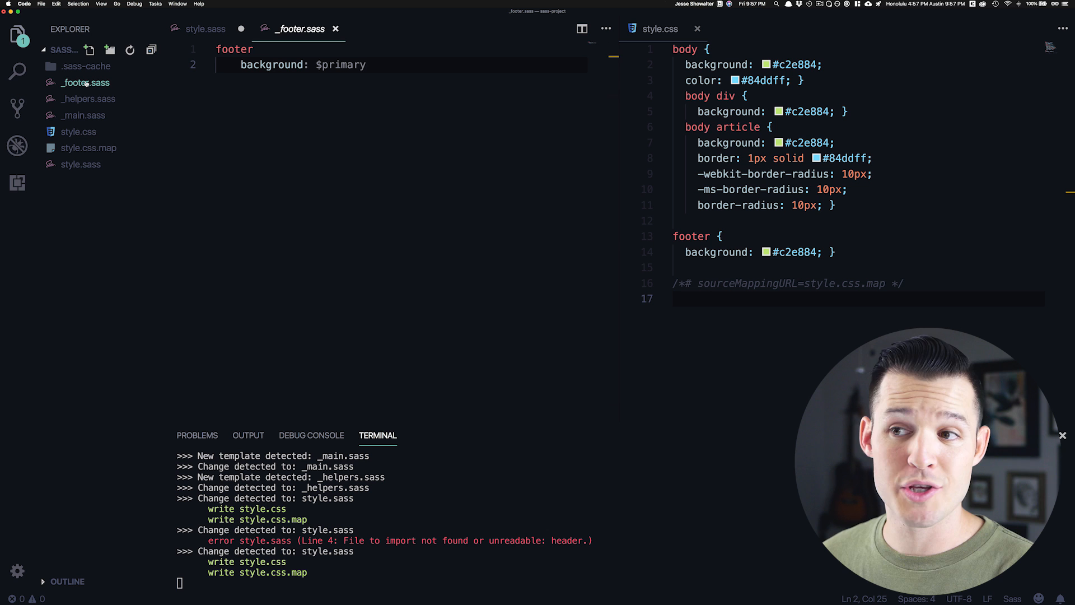